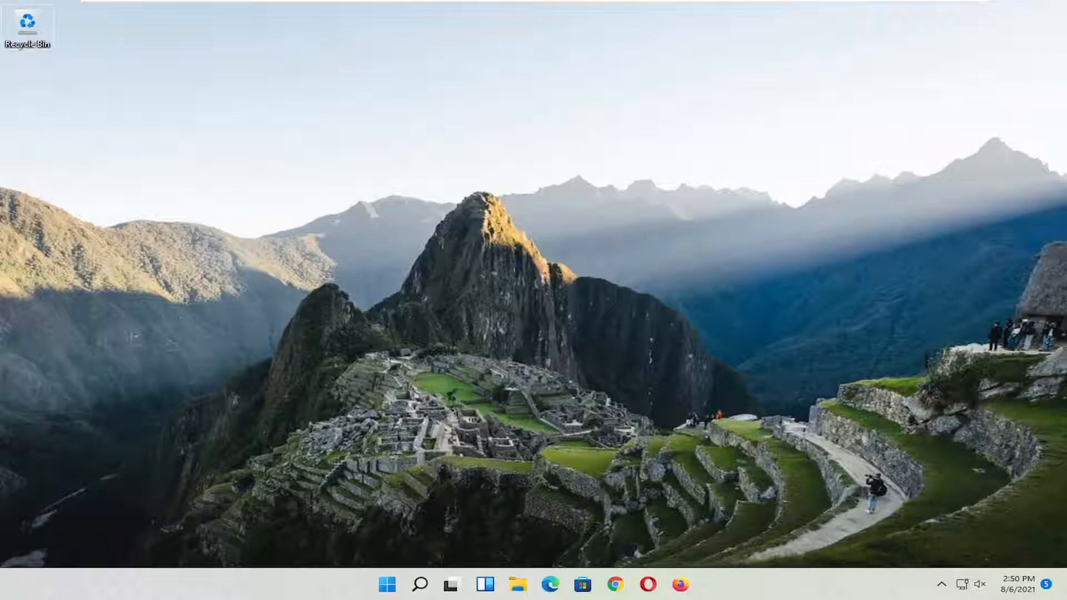
pyautogui.moveTo(372, 370)
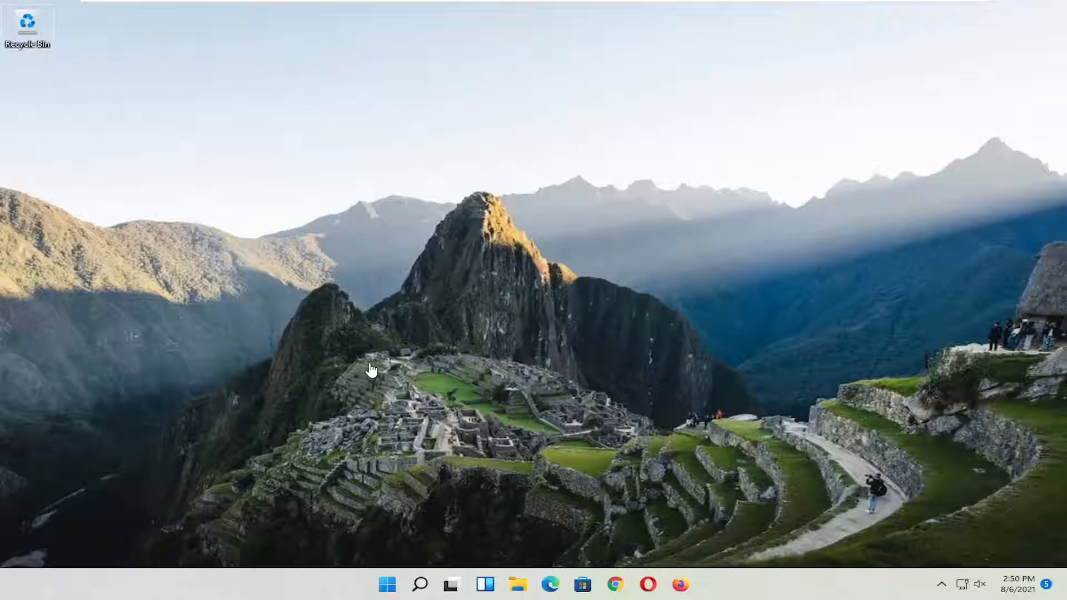
# Search Windows for Registry Editor and bring up its launch options.
pyautogui.click(419, 583)
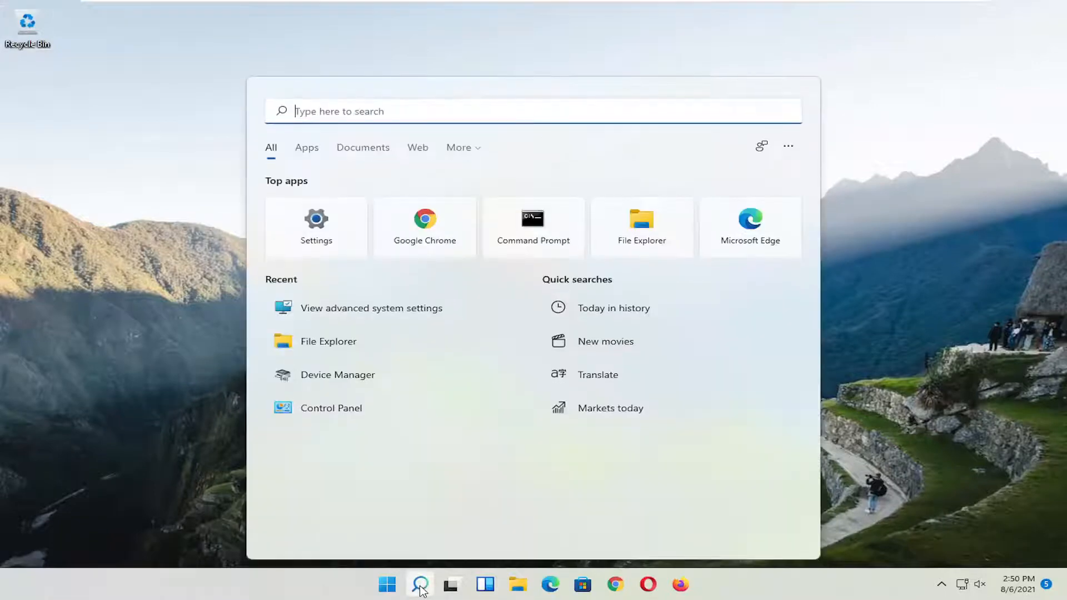
pyautogui.write('r')
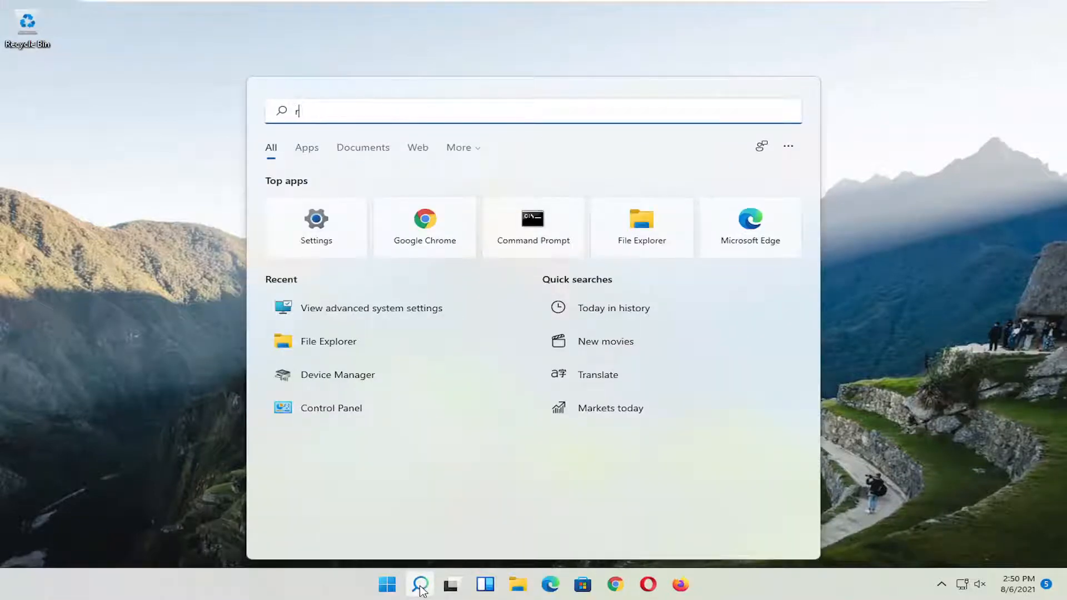
pyautogui.write('egistry Editor')
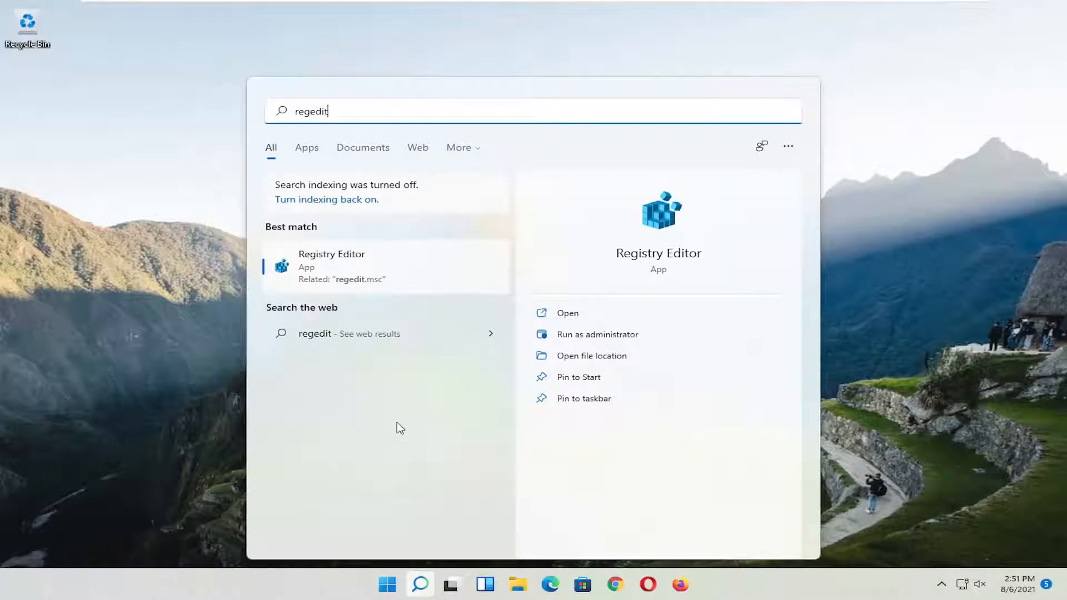
pyautogui.rightClick(332, 266)
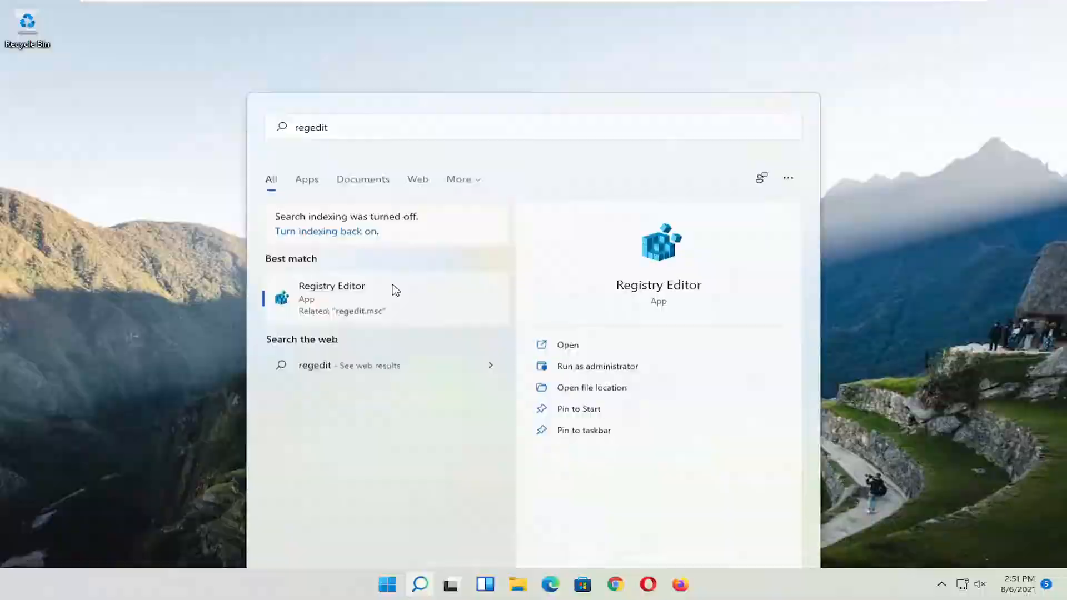
# Launch Registry Editor as administrator and approve the UAC prompt.
pyautogui.click(597, 365)
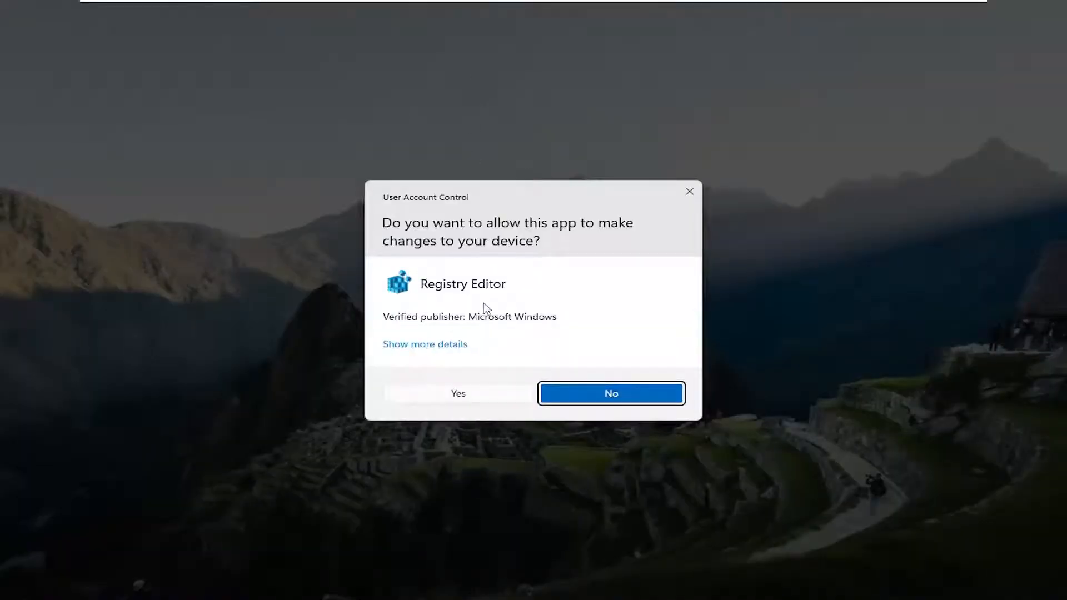
pyautogui.click(457, 393)
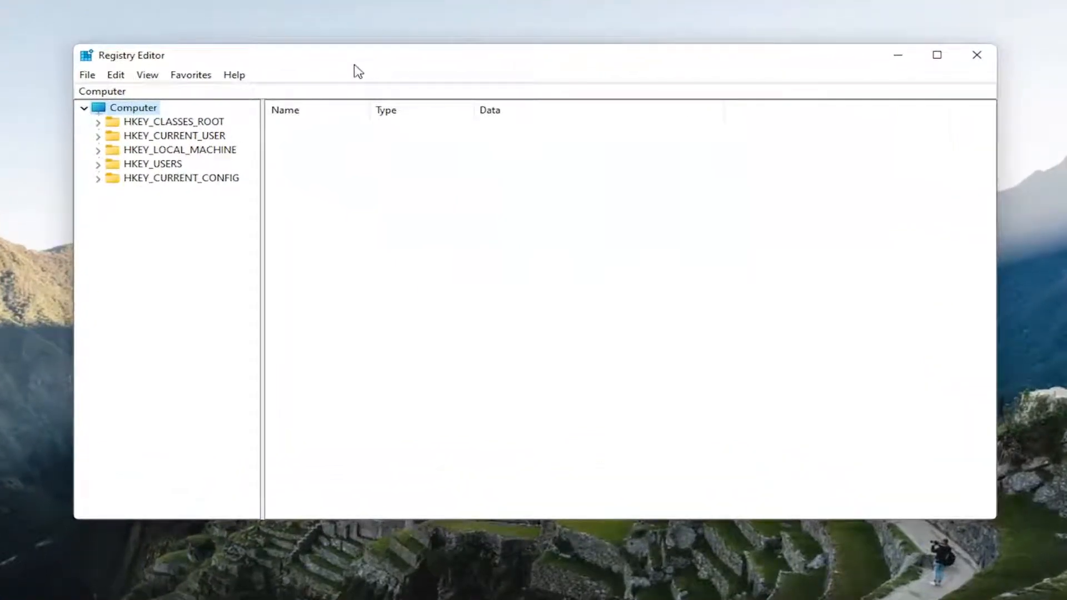
pyautogui.moveTo(320, 132)
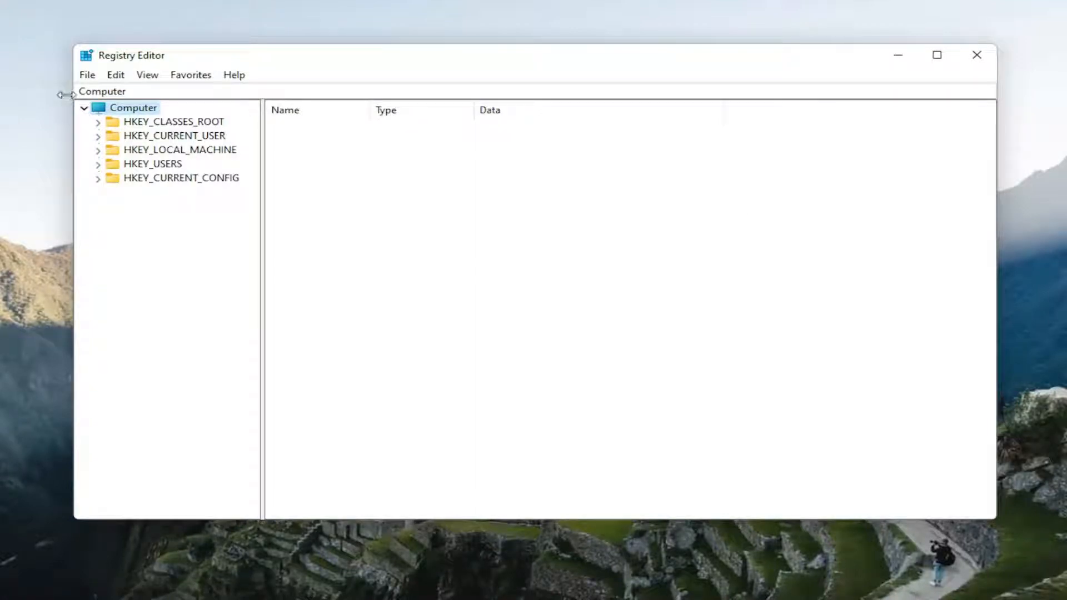
pyautogui.click(87, 74)
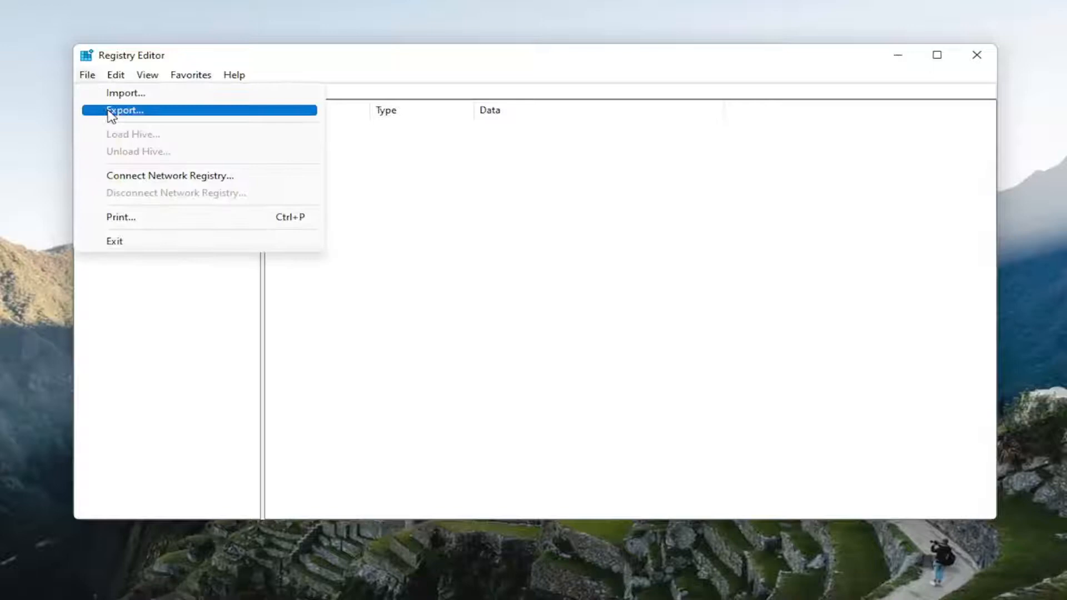
pyautogui.click(124, 110)
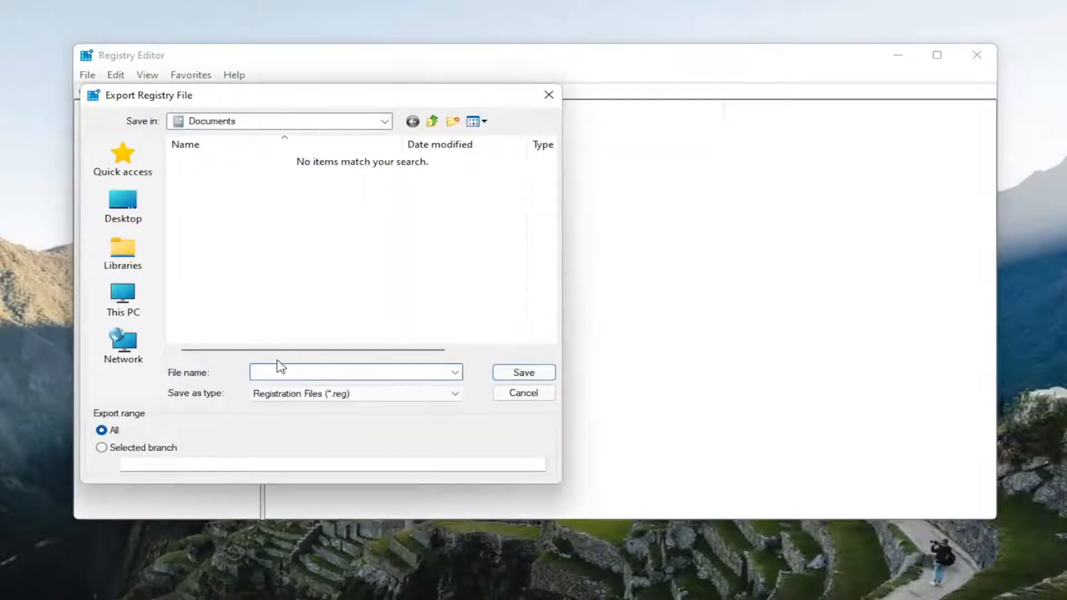
pyautogui.click(354, 372)
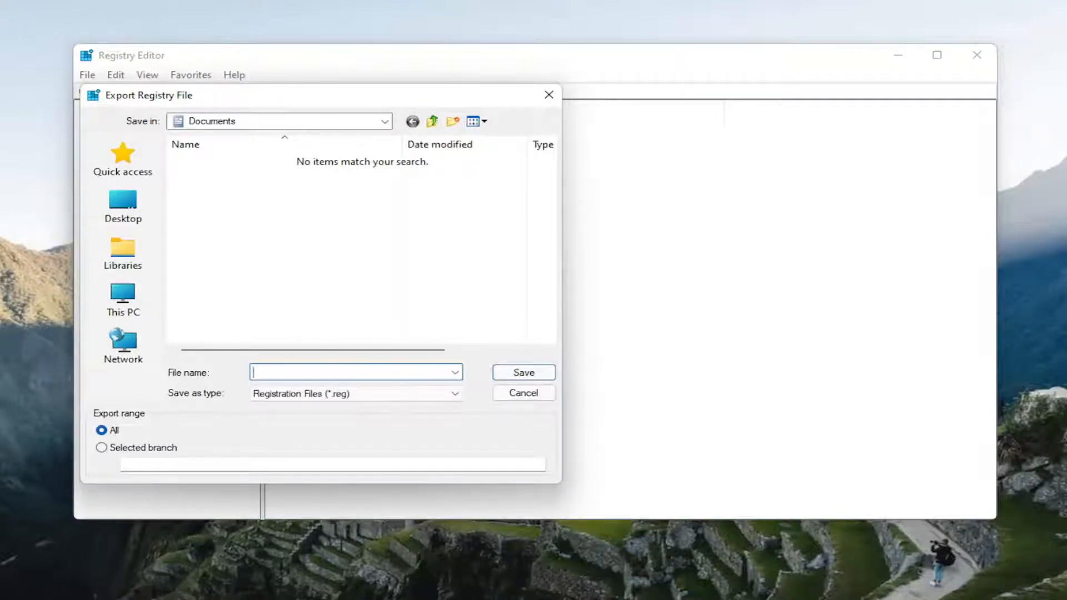
pyautogui.moveTo(121, 346)
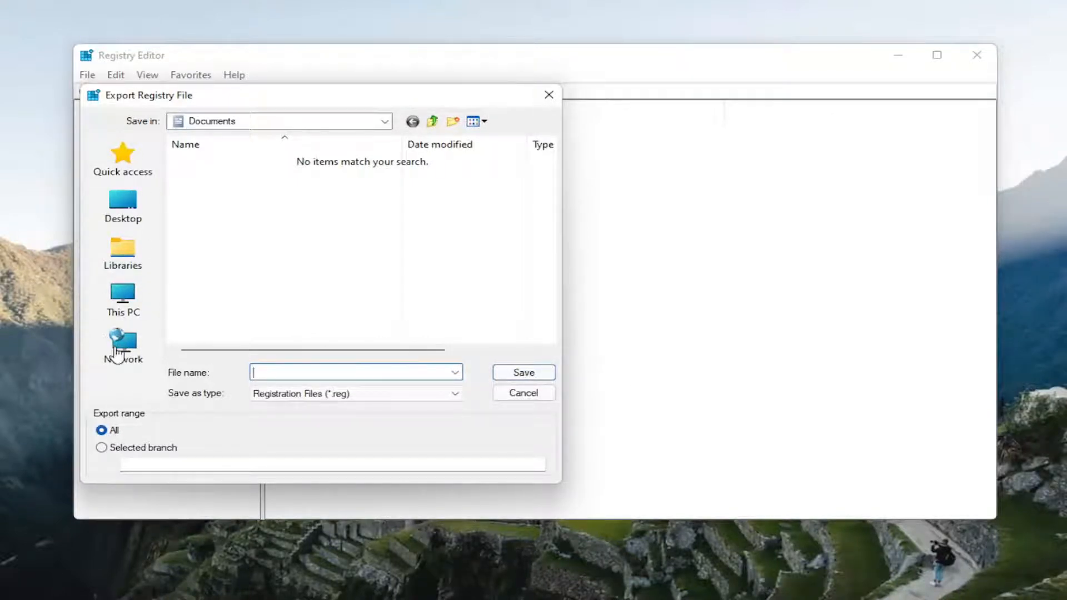
pyautogui.moveTo(485, 409)
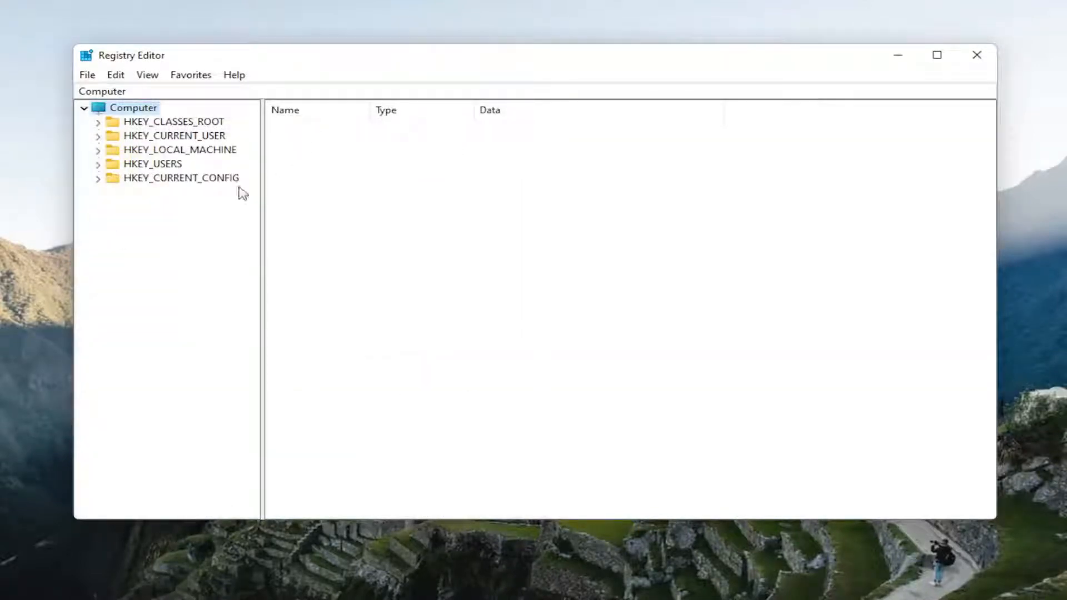
pyautogui.click(87, 74)
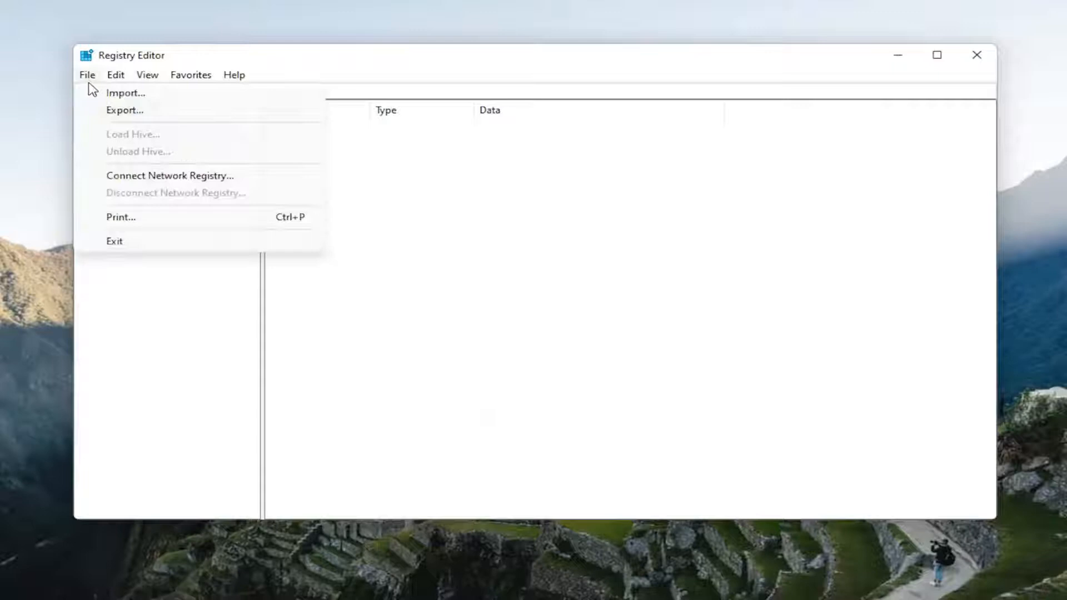
pyautogui.click(126, 92)
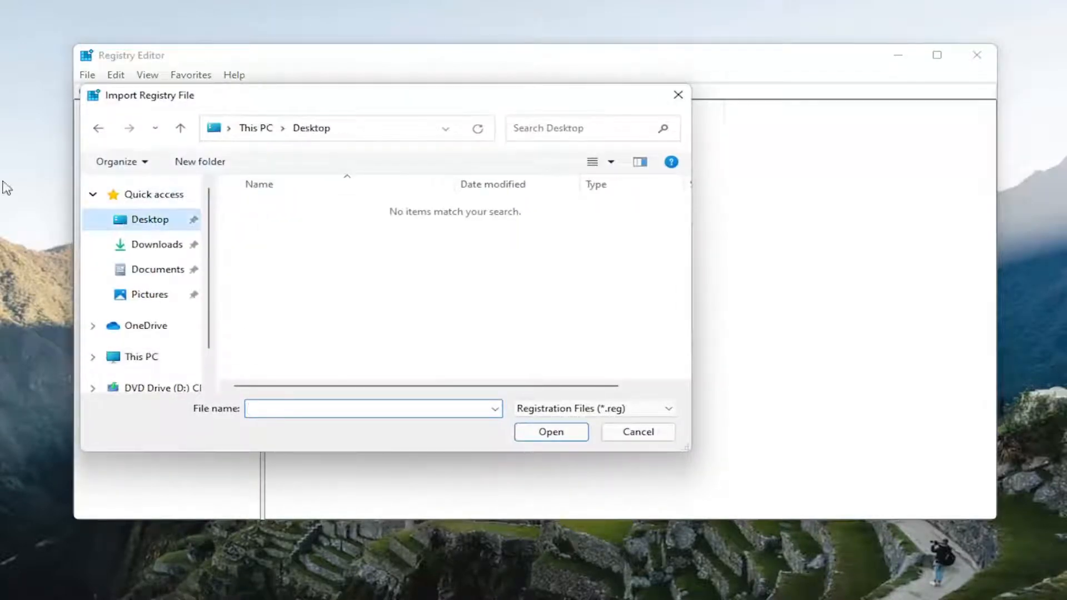
pyautogui.click(637, 432)
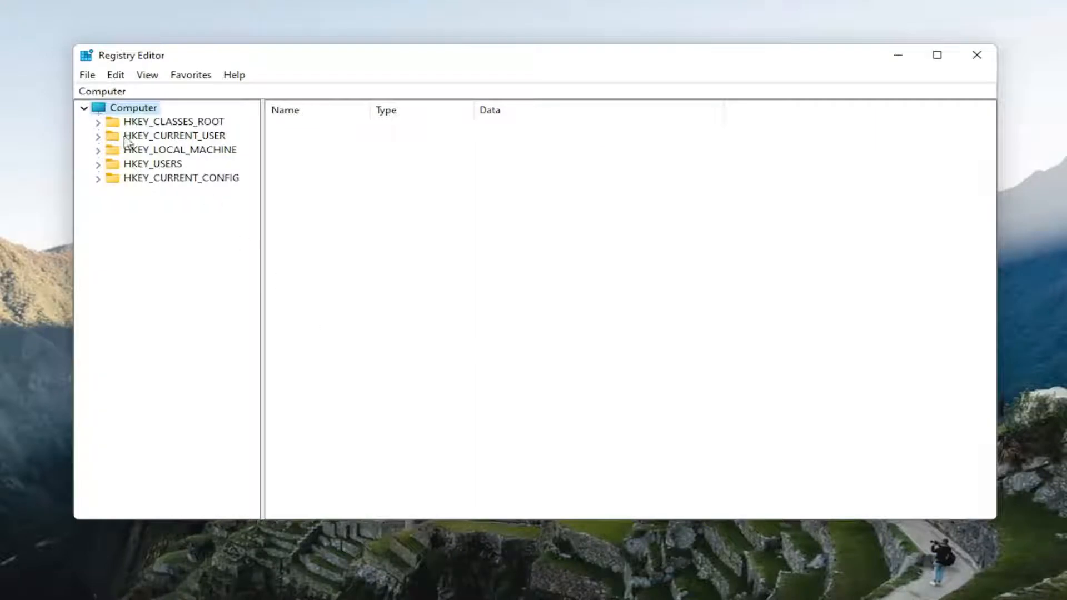
pyautogui.moveTo(174, 132)
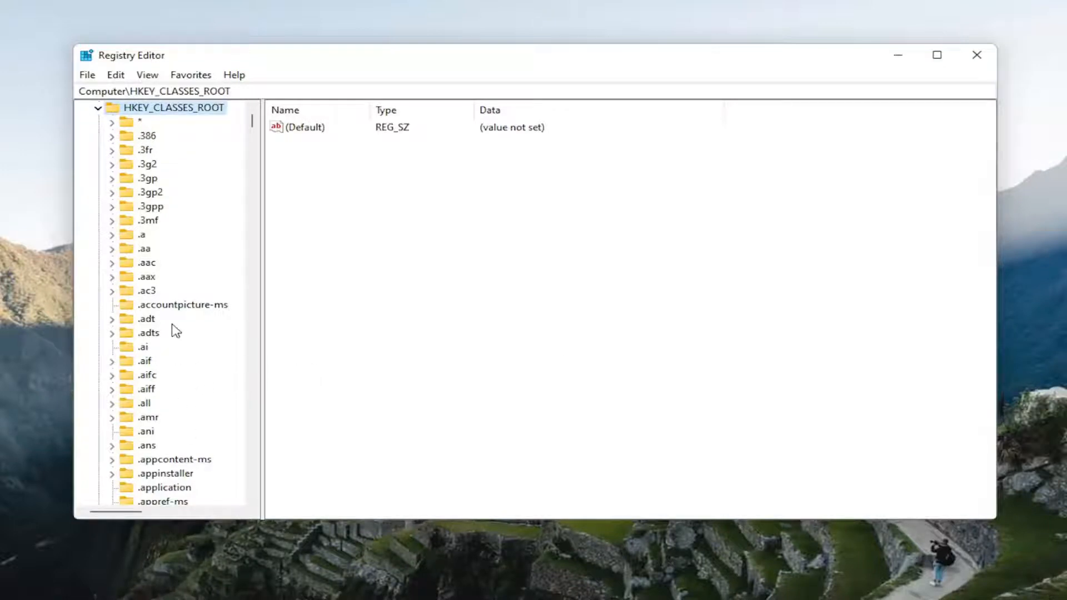
# Navigate to HKEY_CLASSES_ROOT\Msi.Package\shell in the key tree.
pyautogui.click(151, 305)
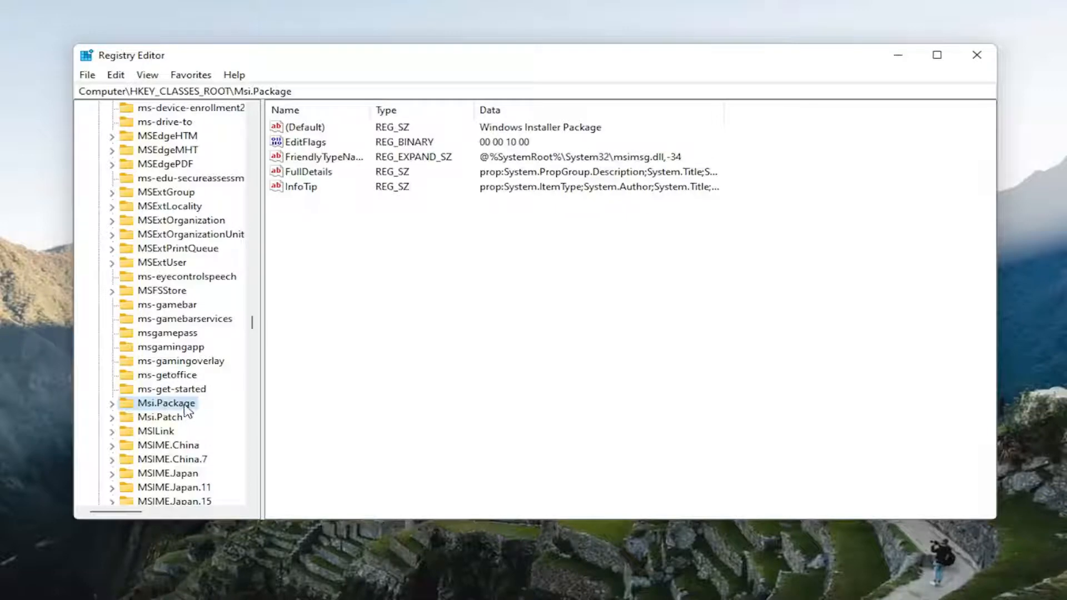
pyautogui.click(112, 402)
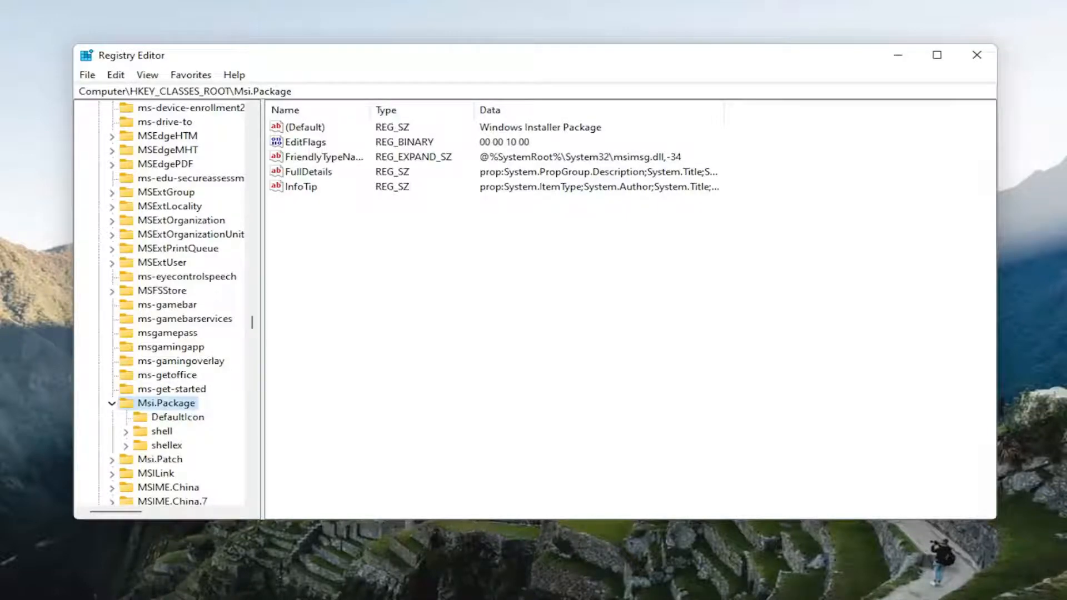
pyautogui.click(161, 431)
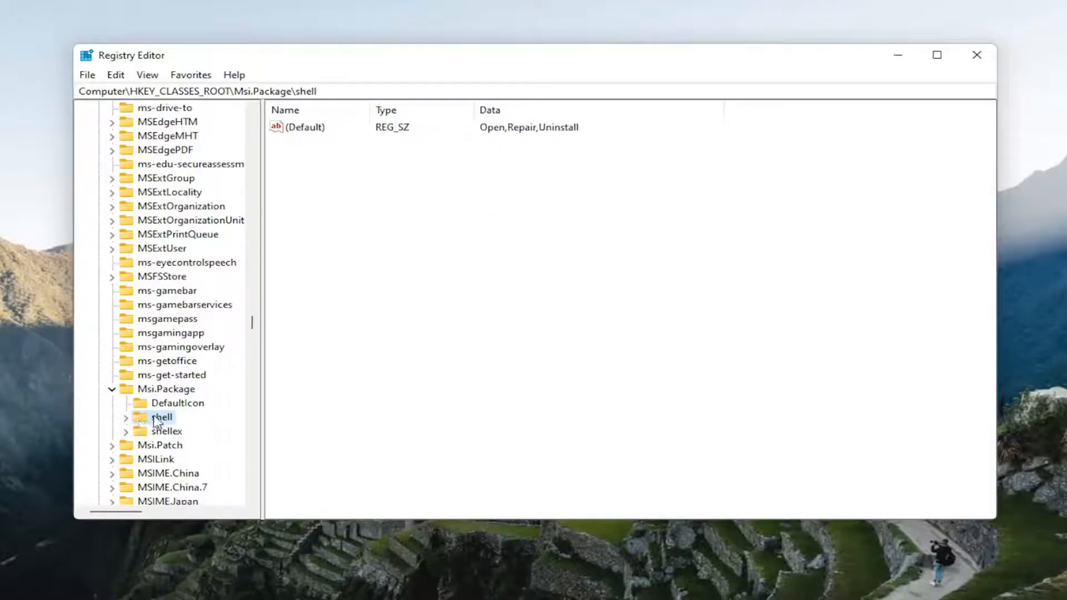
# Create a new subkey named runas under shell and start editing its default value.
pyautogui.rightClick(161, 417)
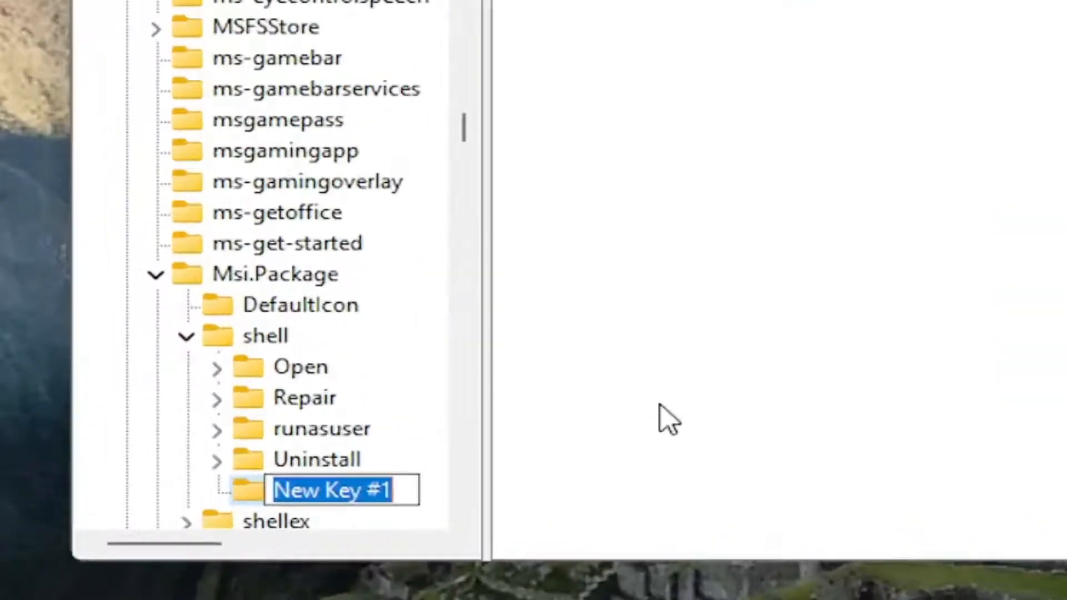
pyautogui.write('runas')
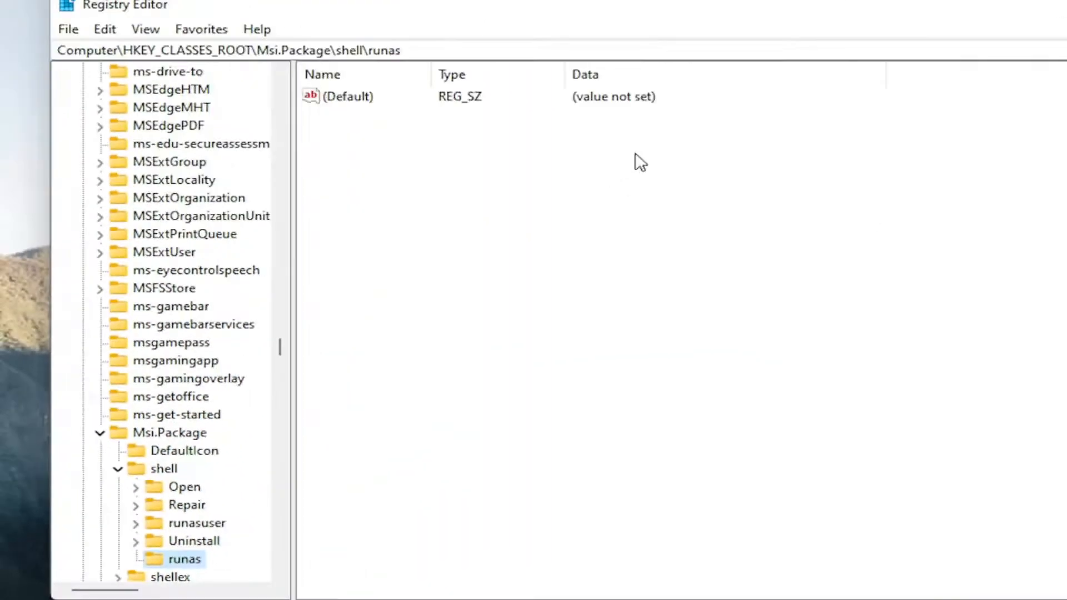
pyautogui.doubleClick(349, 95)
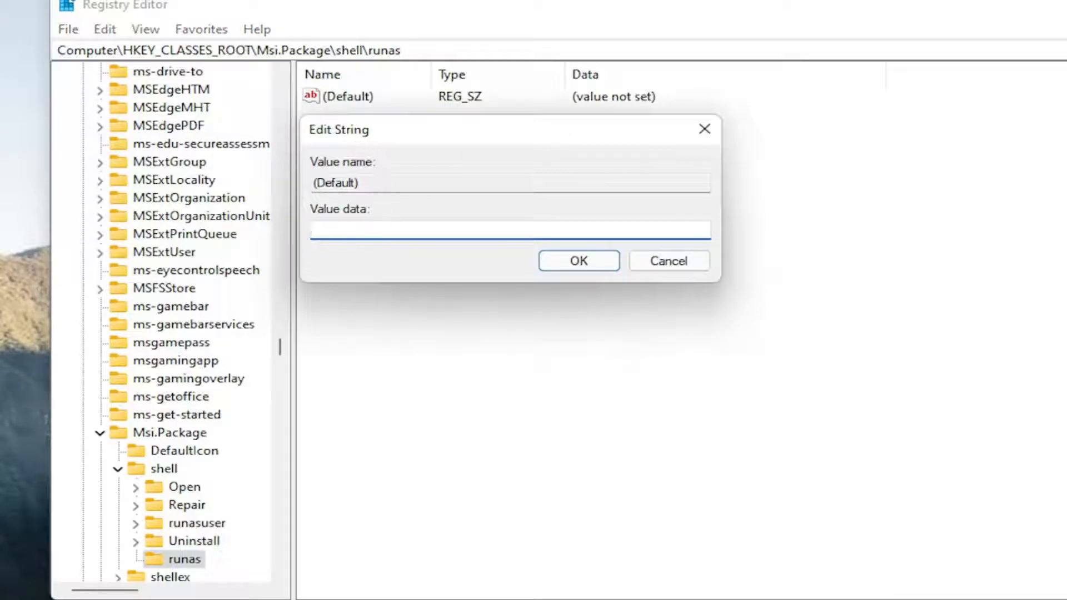
# Set the runas default value to 'install as &administrator' and confirm it.
pyautogui.write('install as')
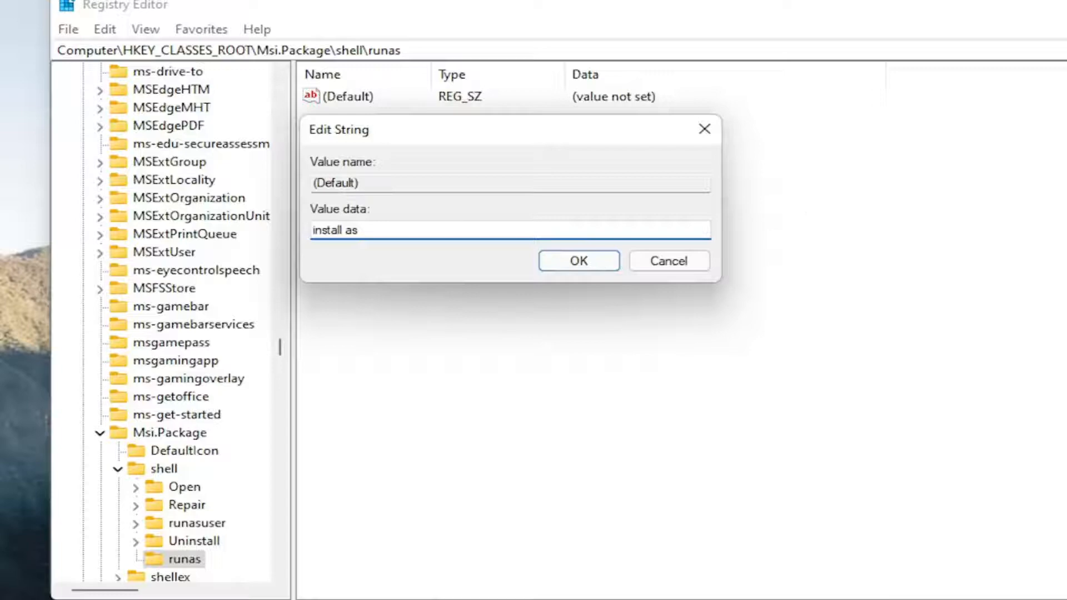
pyautogui.write('" "')
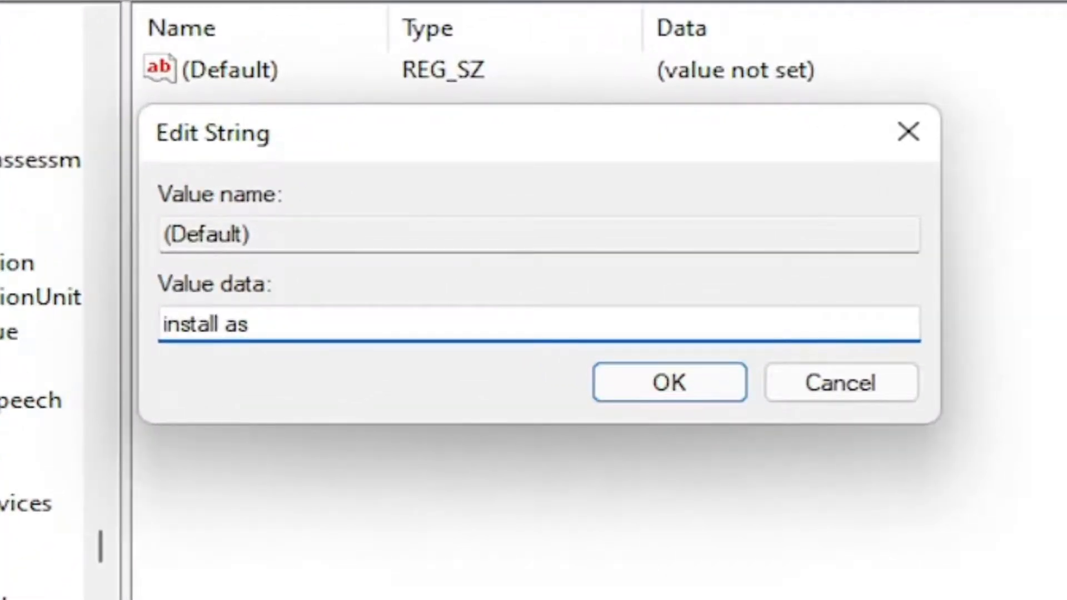
pyautogui.write('&')
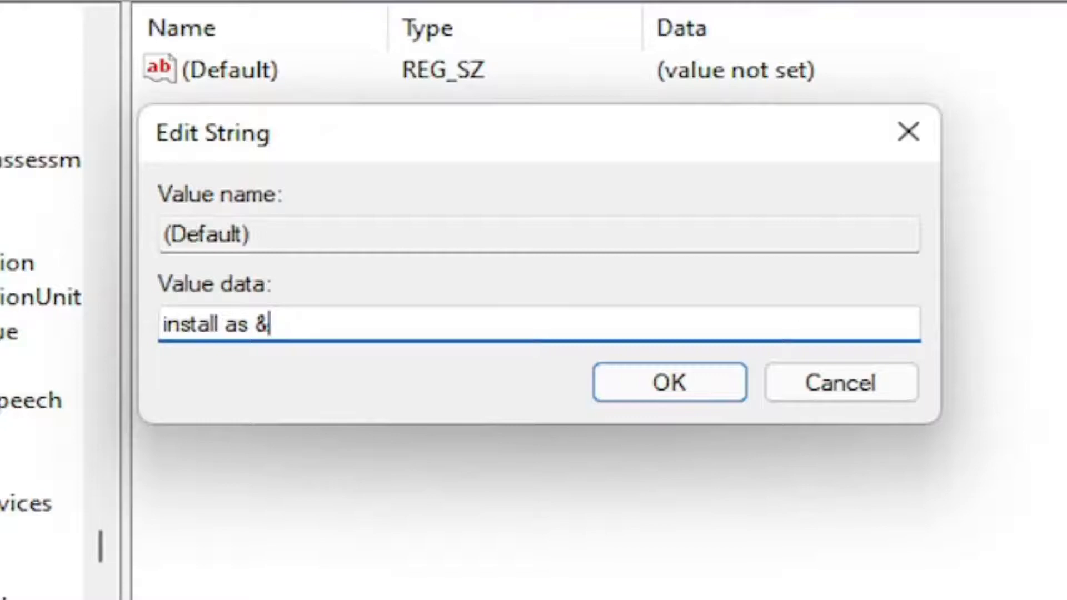
pyautogui.moveTo(1038, 497)
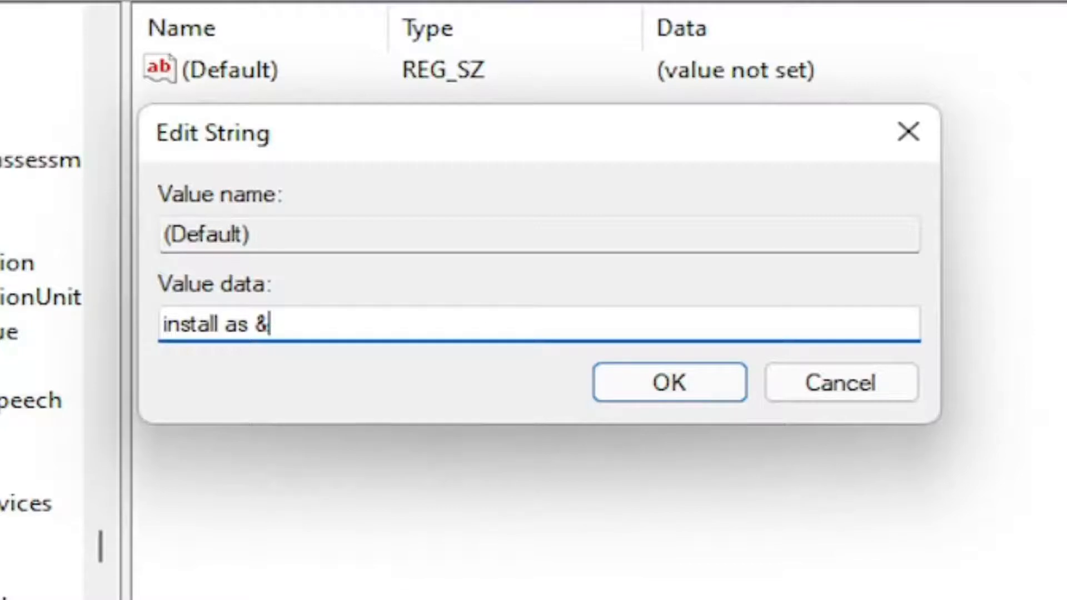
pyautogui.write('adm')
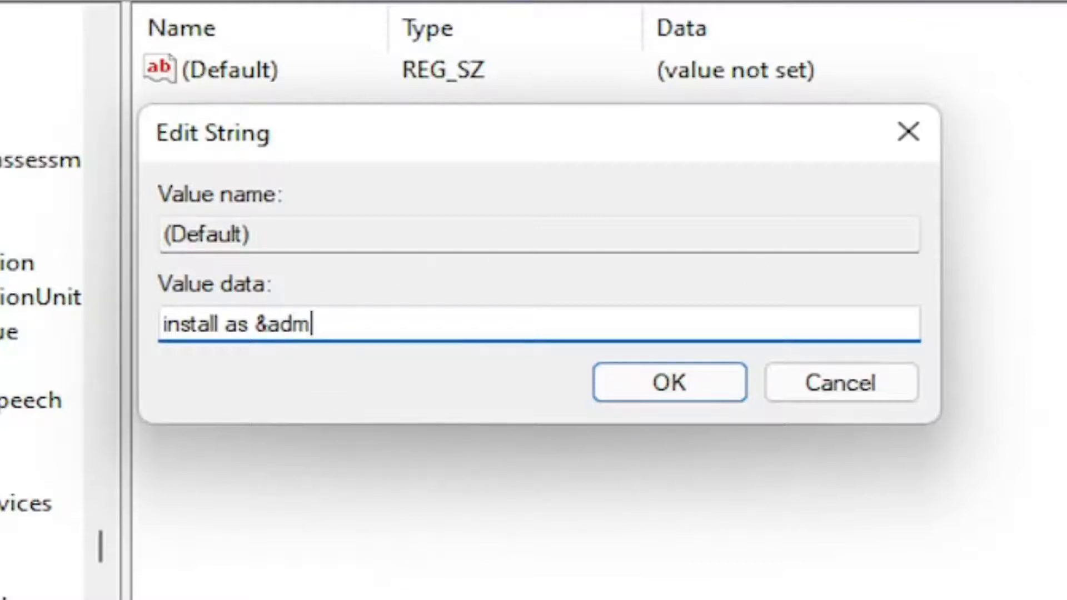
pyautogui.write('ni')
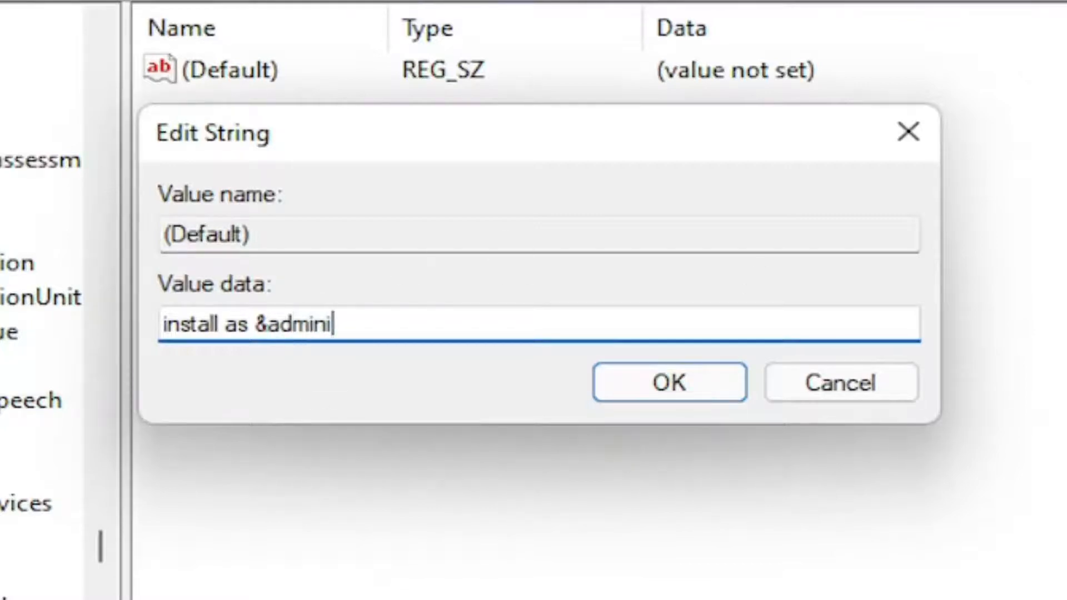
pyautogui.write('stra')
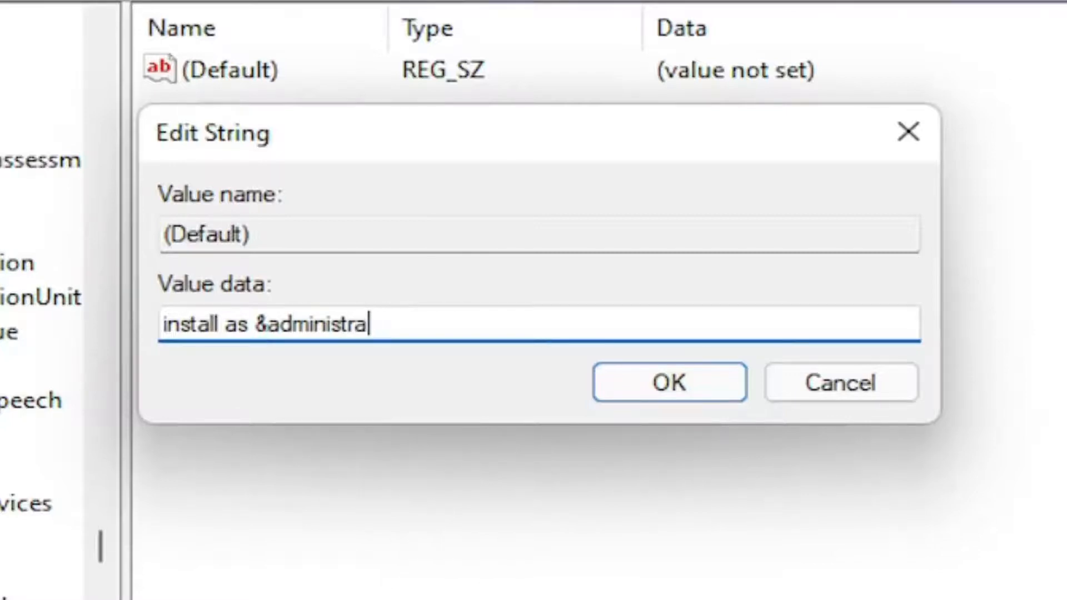
pyautogui.press('BackSpace')
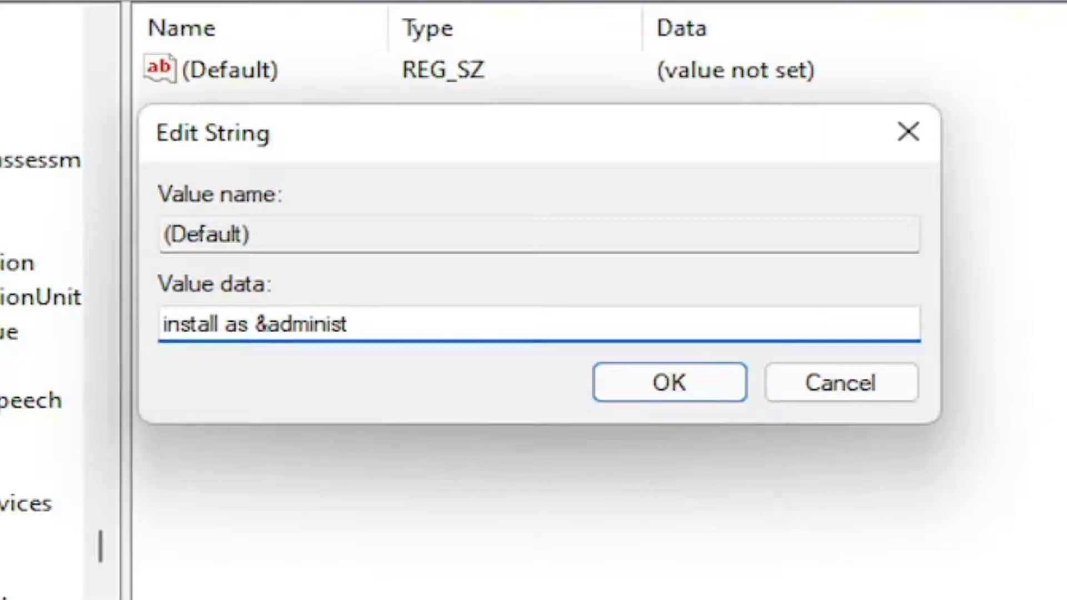
pyautogui.write('r')
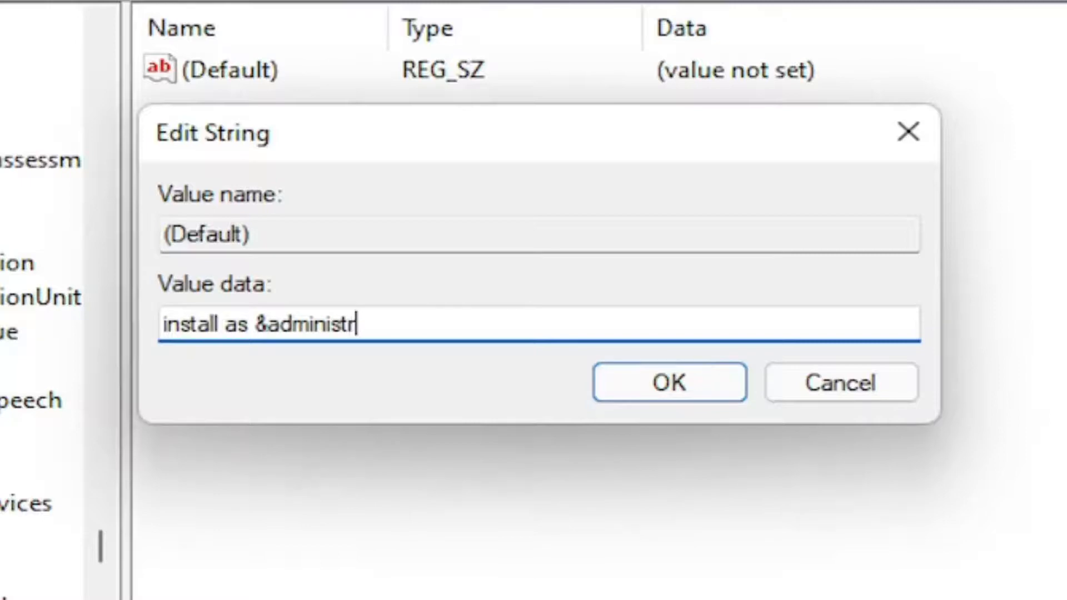
pyautogui.write('a')
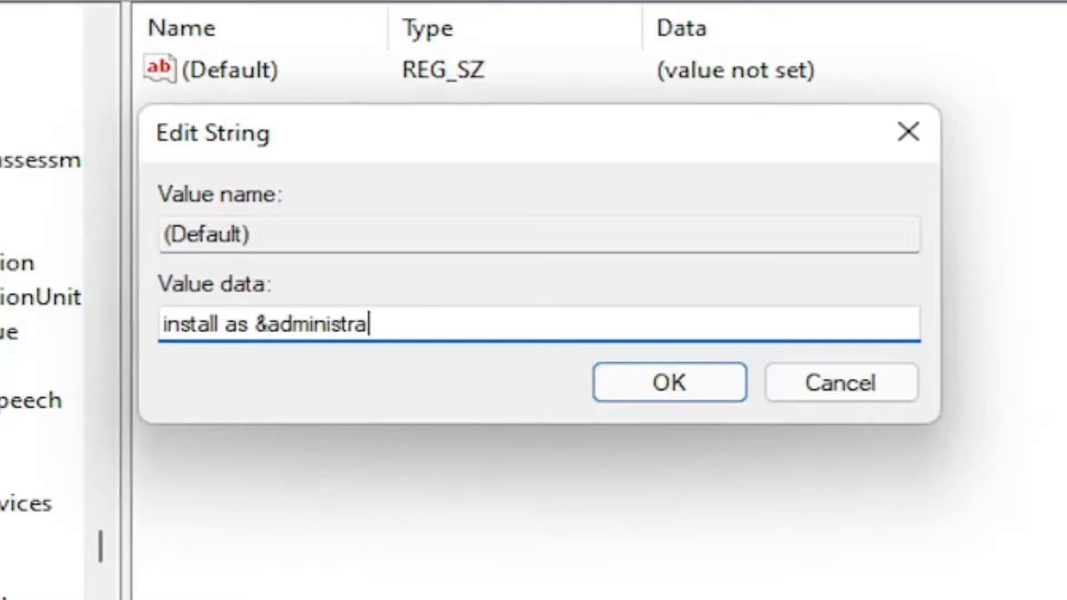
pyautogui.write('tor')
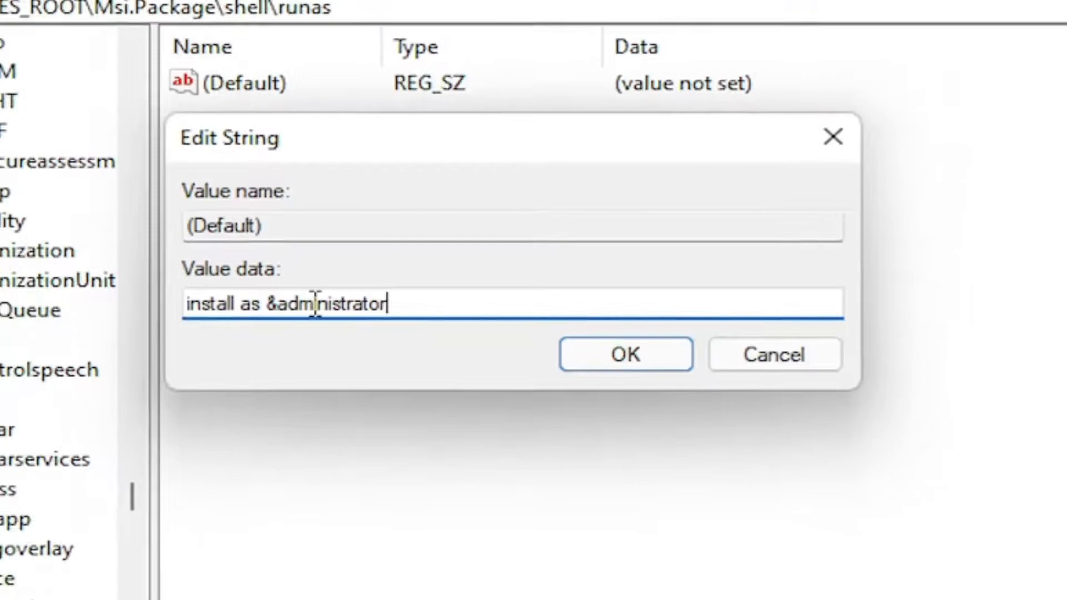
pyautogui.click(624, 354)
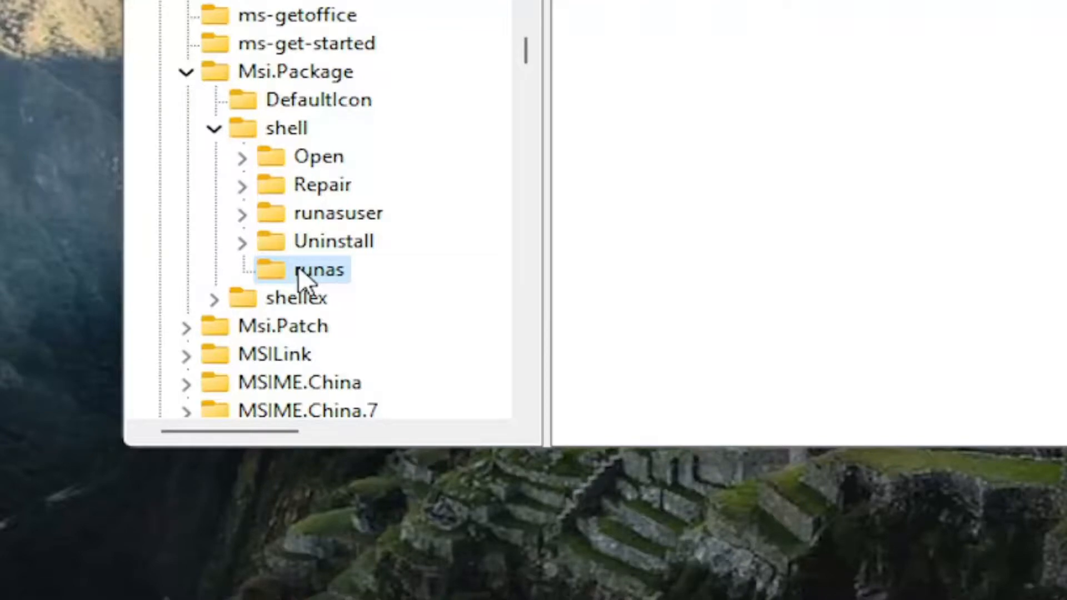
# Create a new subkey named command under runas.
pyautogui.rightClick(321, 269)
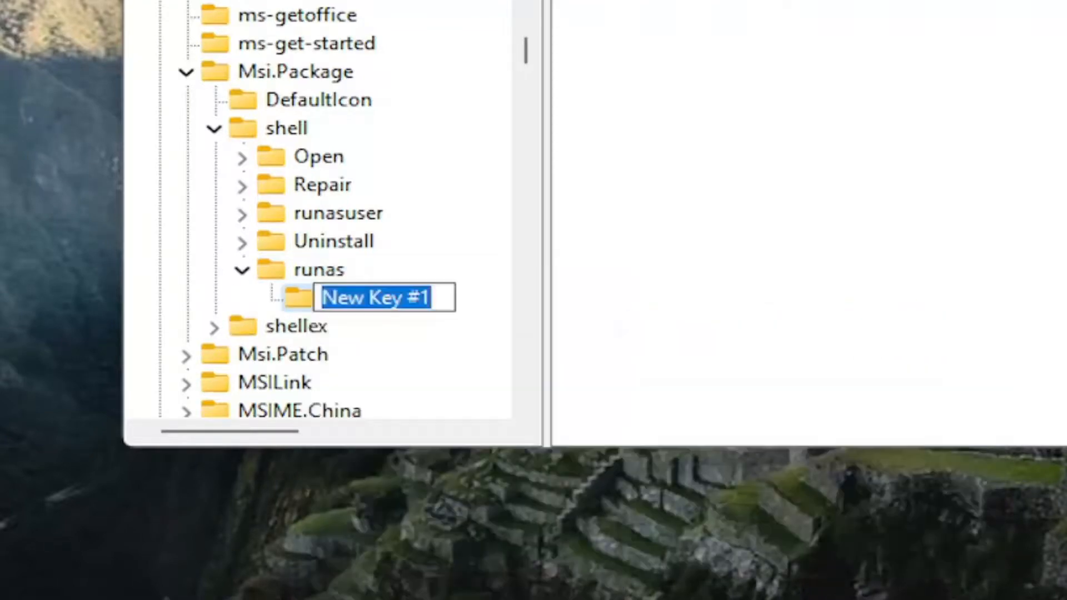
pyautogui.write('command')
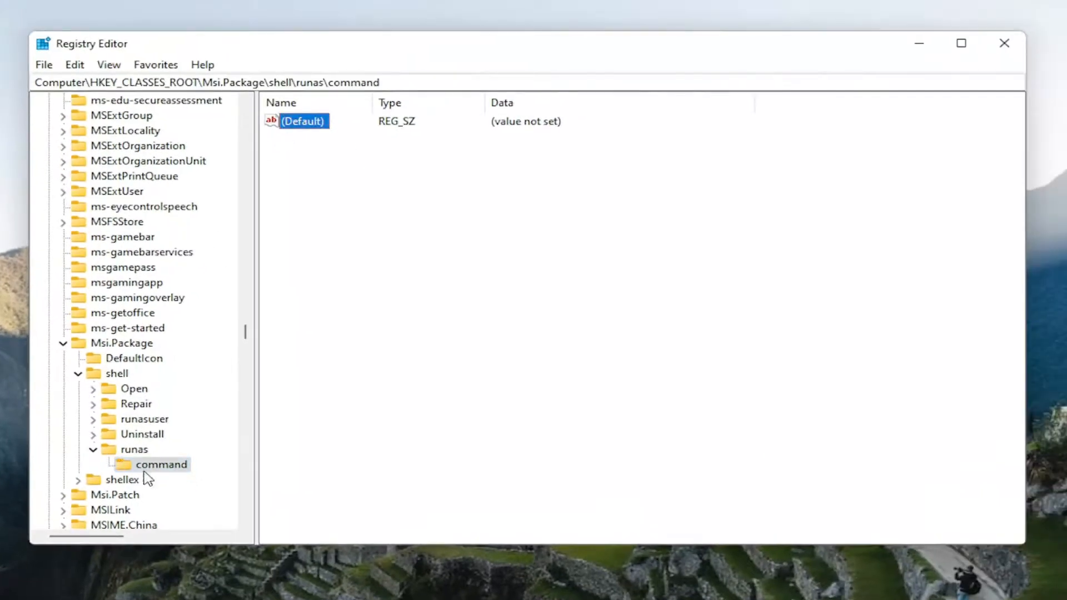
# Set the command key's default value to msiexec /i "%1".
pyautogui.doubleClick(303, 121)
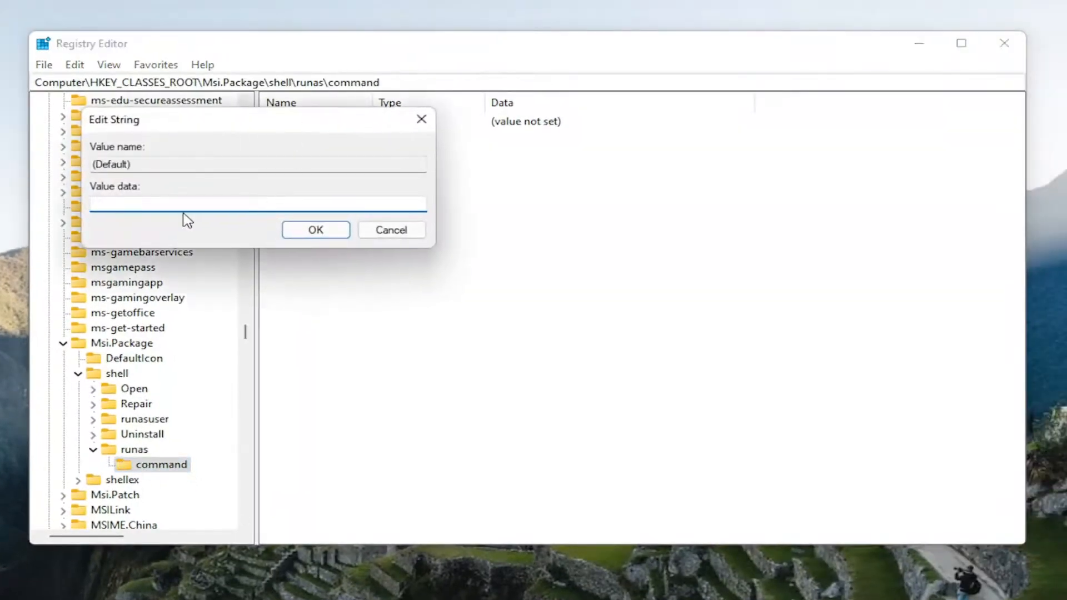
pyautogui.write('msiexec /i "%1"')
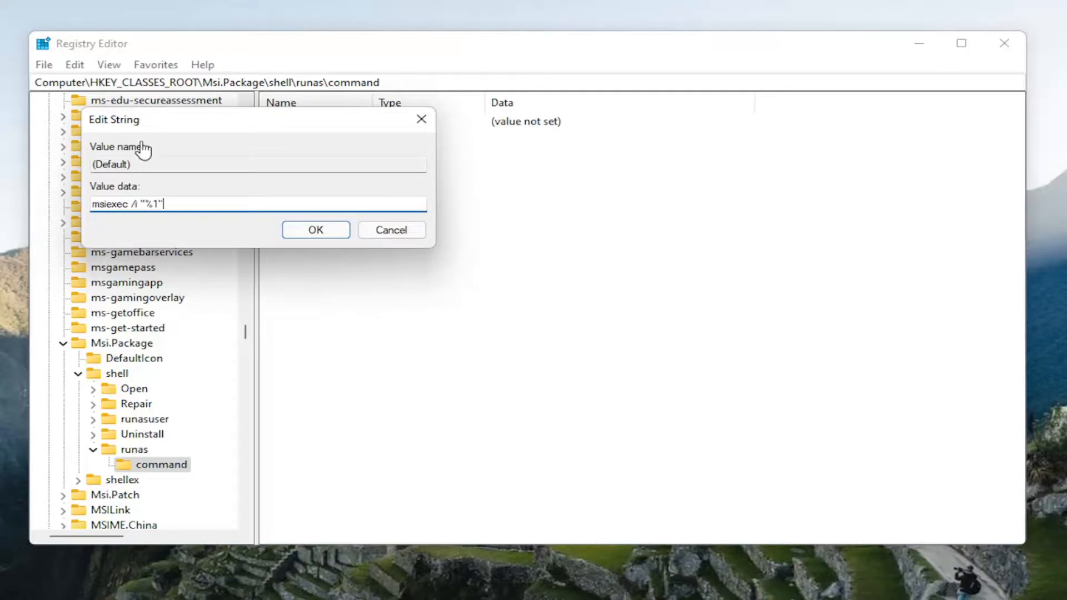
pyautogui.moveTo(278, 254)
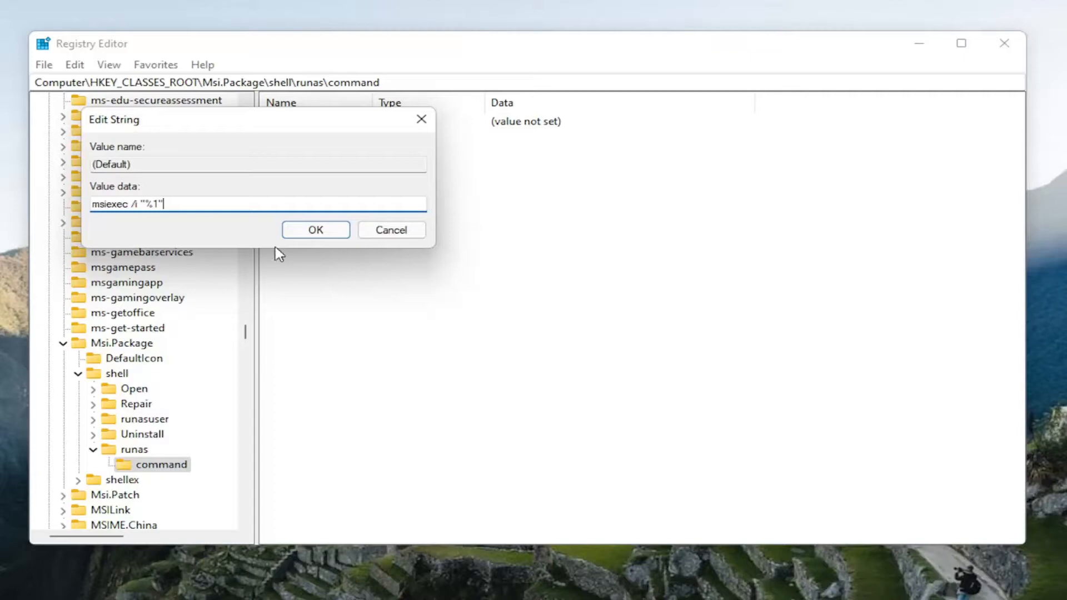
pyautogui.click(314, 229)
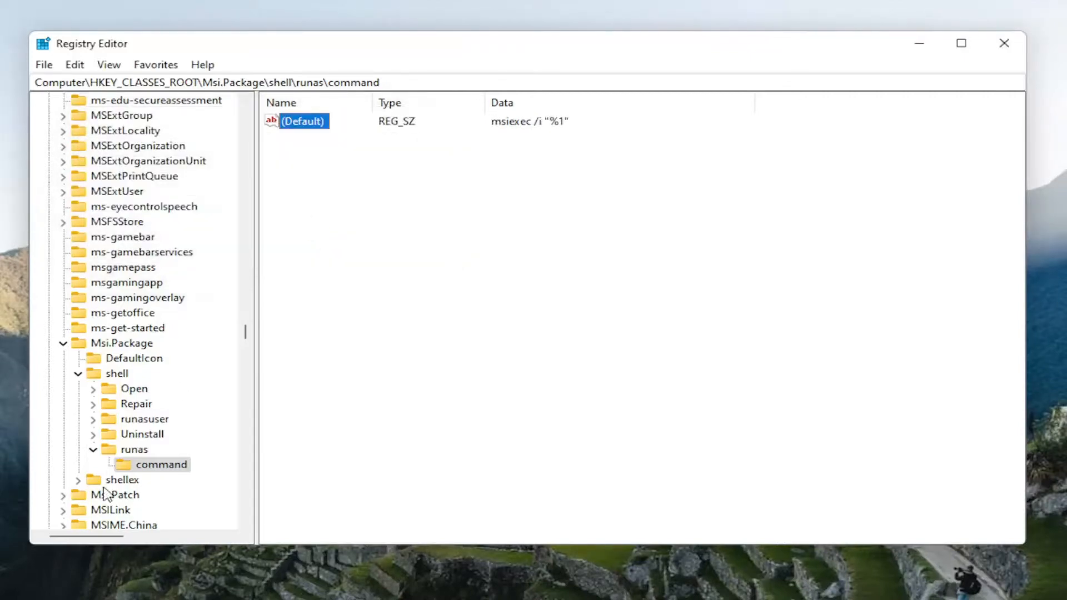